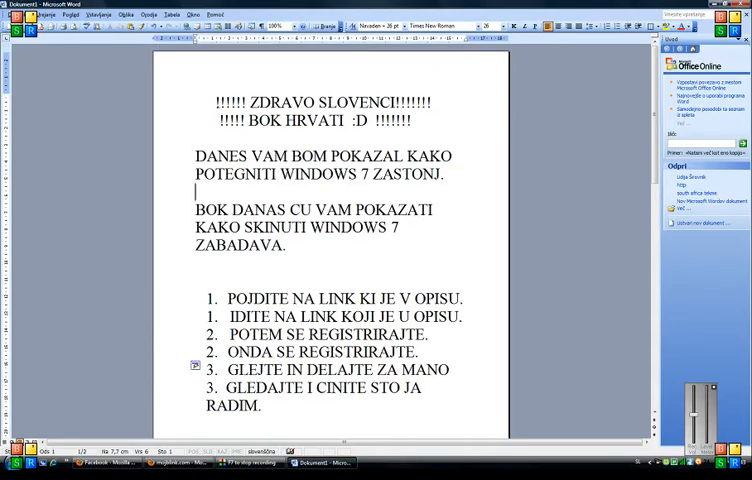
pyautogui.moveTo(104, 218)
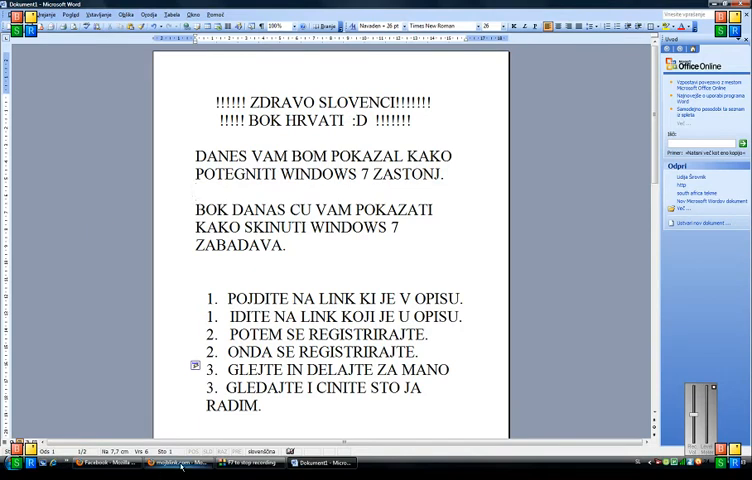
# Sign in to mojblink and search the torrent listings for 'WINDOWS 7'
pyautogui.click(190, 462)
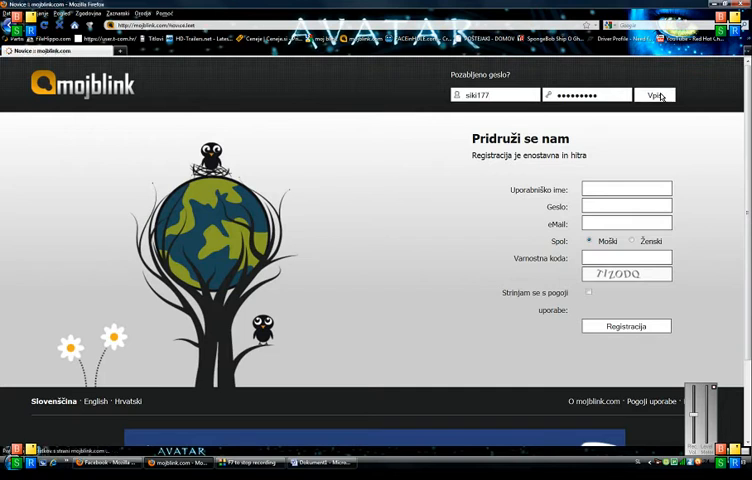
pyautogui.click(654, 96)
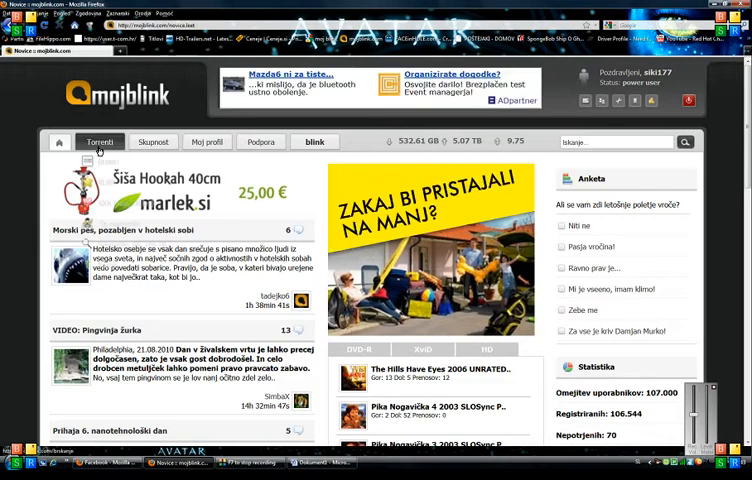
pyautogui.click(98, 140)
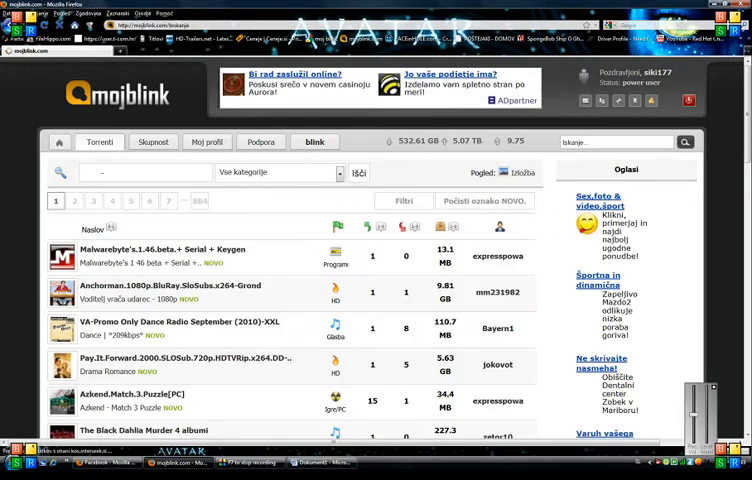
pyautogui.write('W')
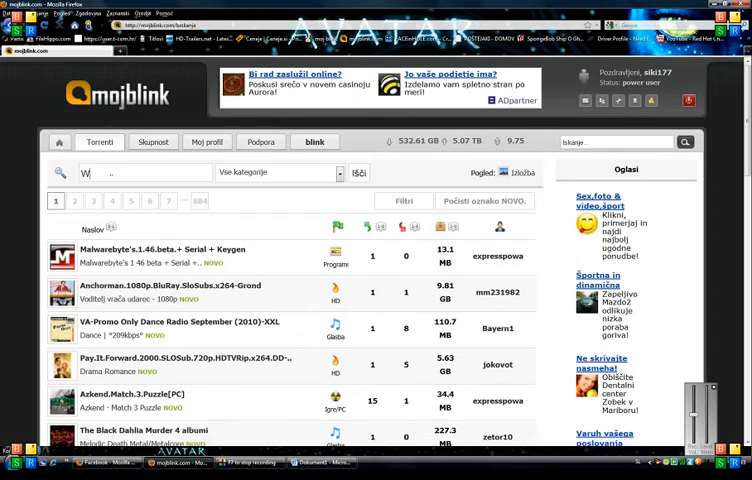
pyautogui.write('INDOWS 7')
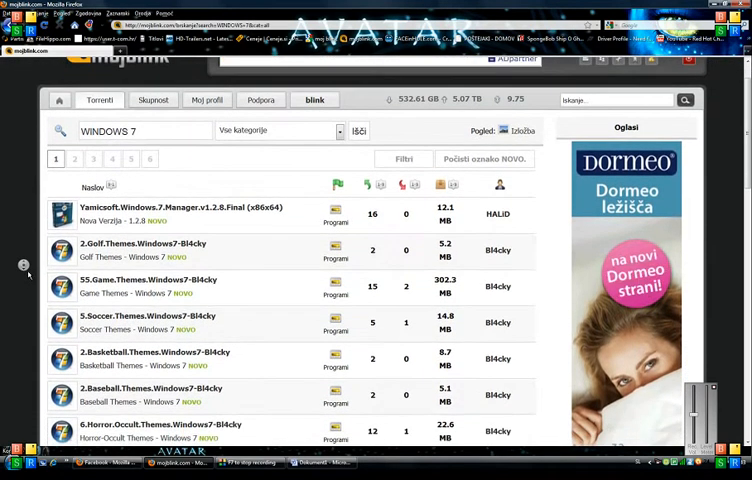
pyautogui.scroll(-3)
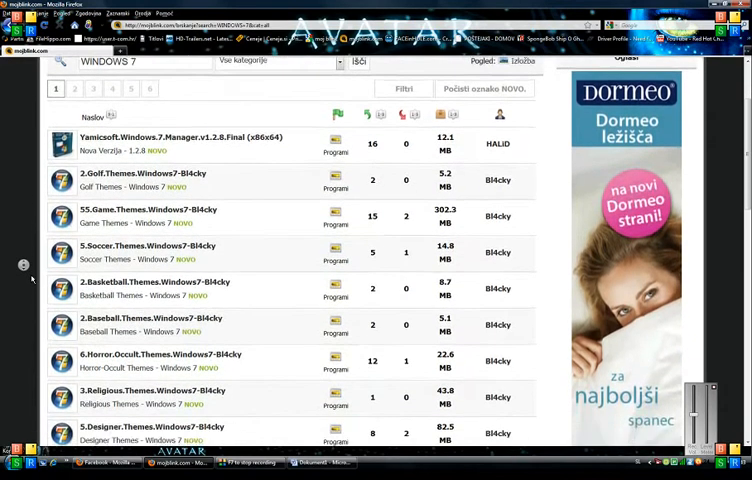
pyautogui.scroll(-3)
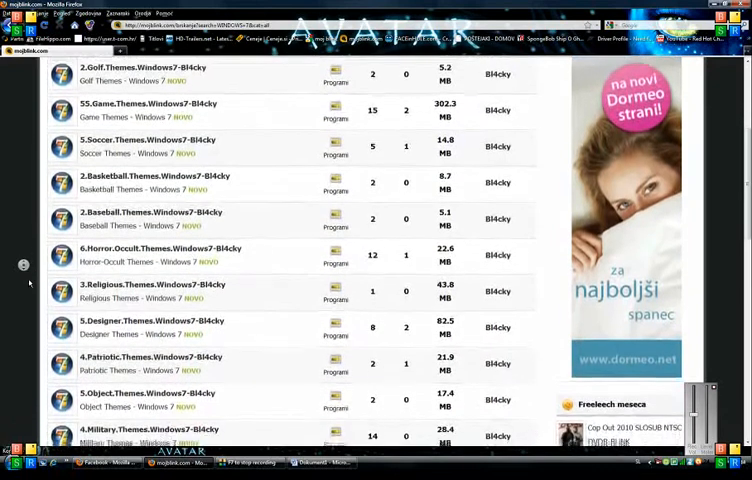
pyautogui.scroll(-3)
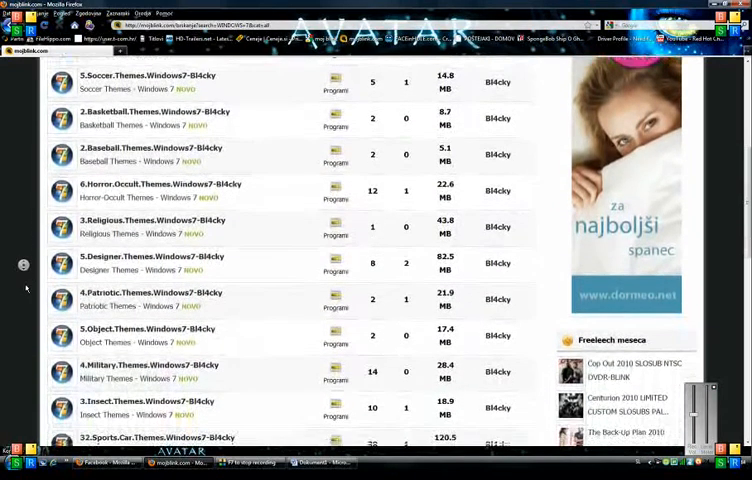
pyautogui.scroll(-3)
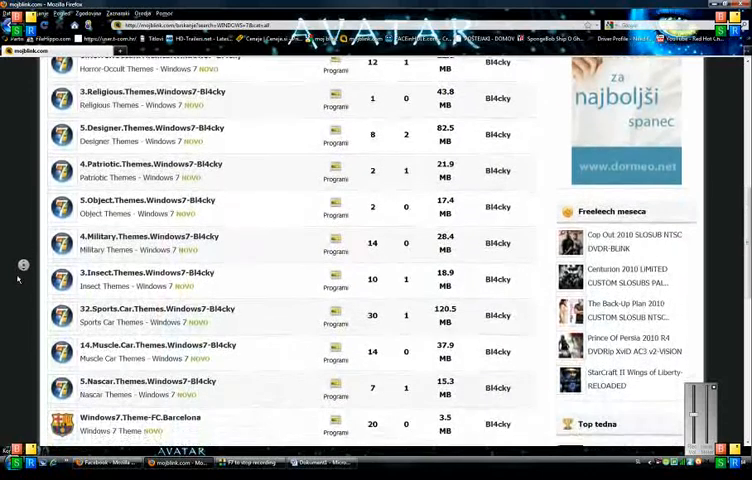
pyautogui.scroll(-3)
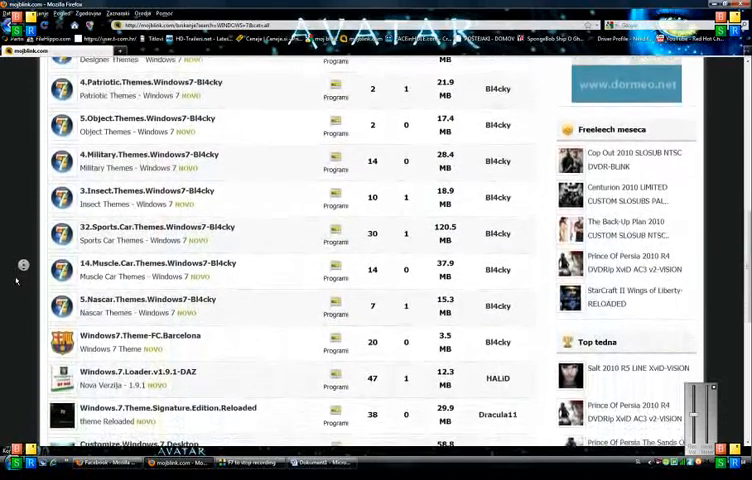
pyautogui.scroll(-3)
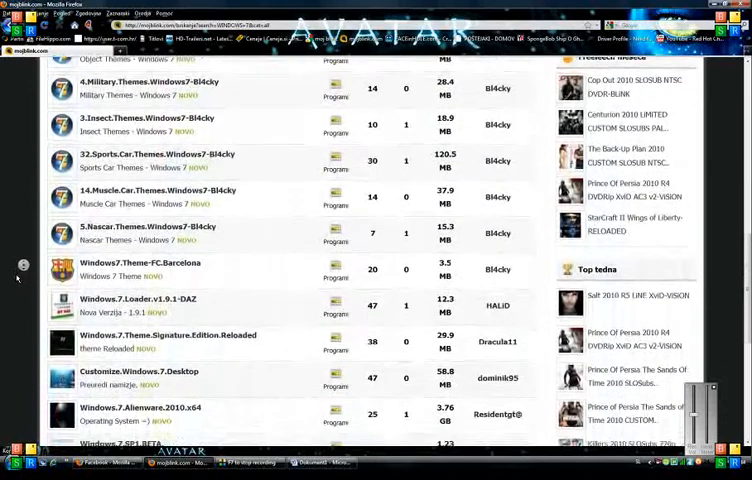
pyautogui.scroll(-3)
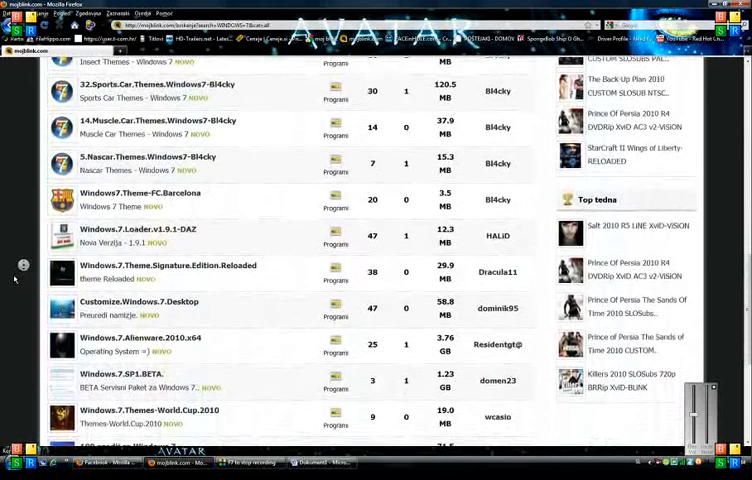
pyautogui.scroll(-3)
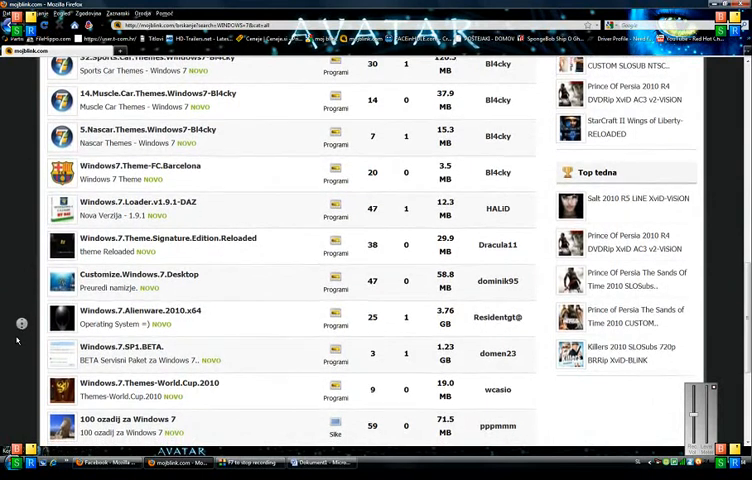
pyautogui.scroll(-3)
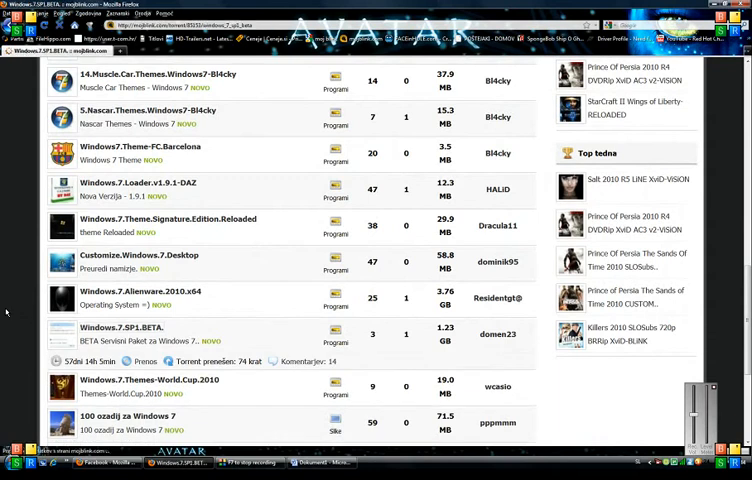
# Open the Windows.7.SP1.BETA torrent and send its file to uTorrent
pyautogui.click(140, 332)
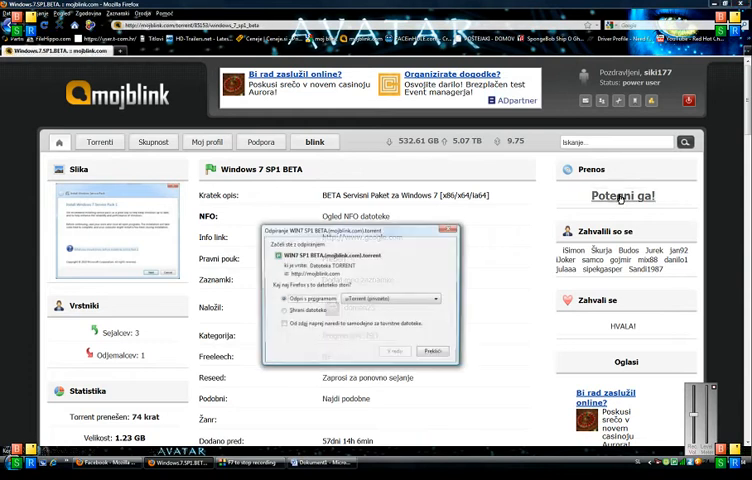
pyautogui.click(396, 352)
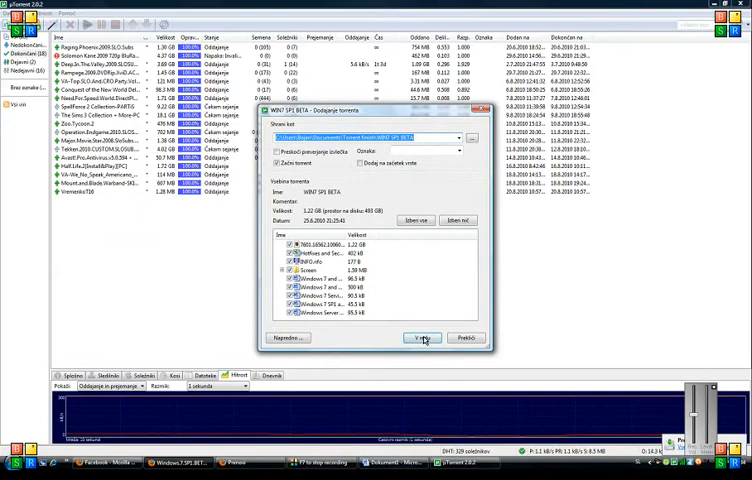
# Add the torrent to uTorrent's queue, decline the update, and return to mojblink's Croatian sign-up page
pyautogui.click(422, 336)
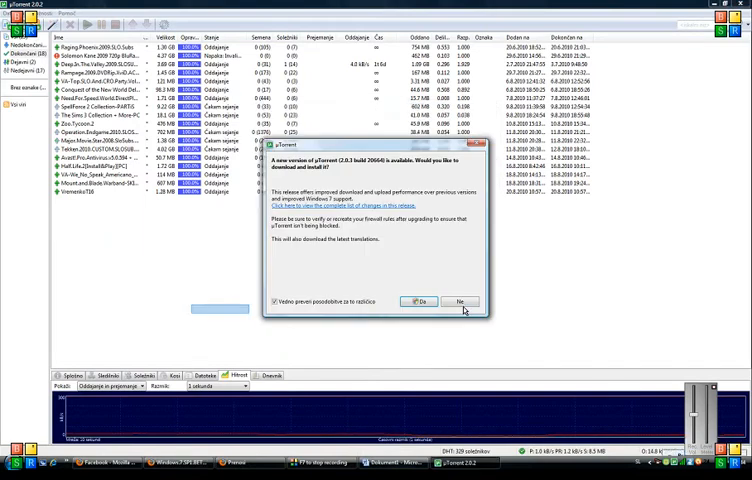
pyautogui.click(460, 300)
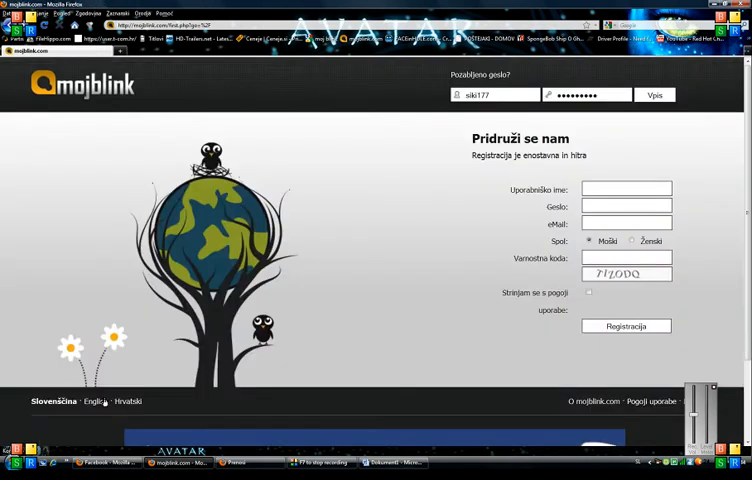
pyautogui.click(126, 400)
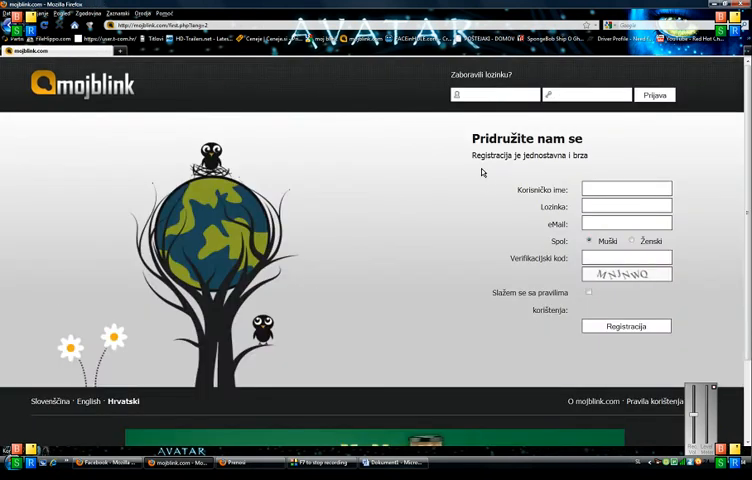